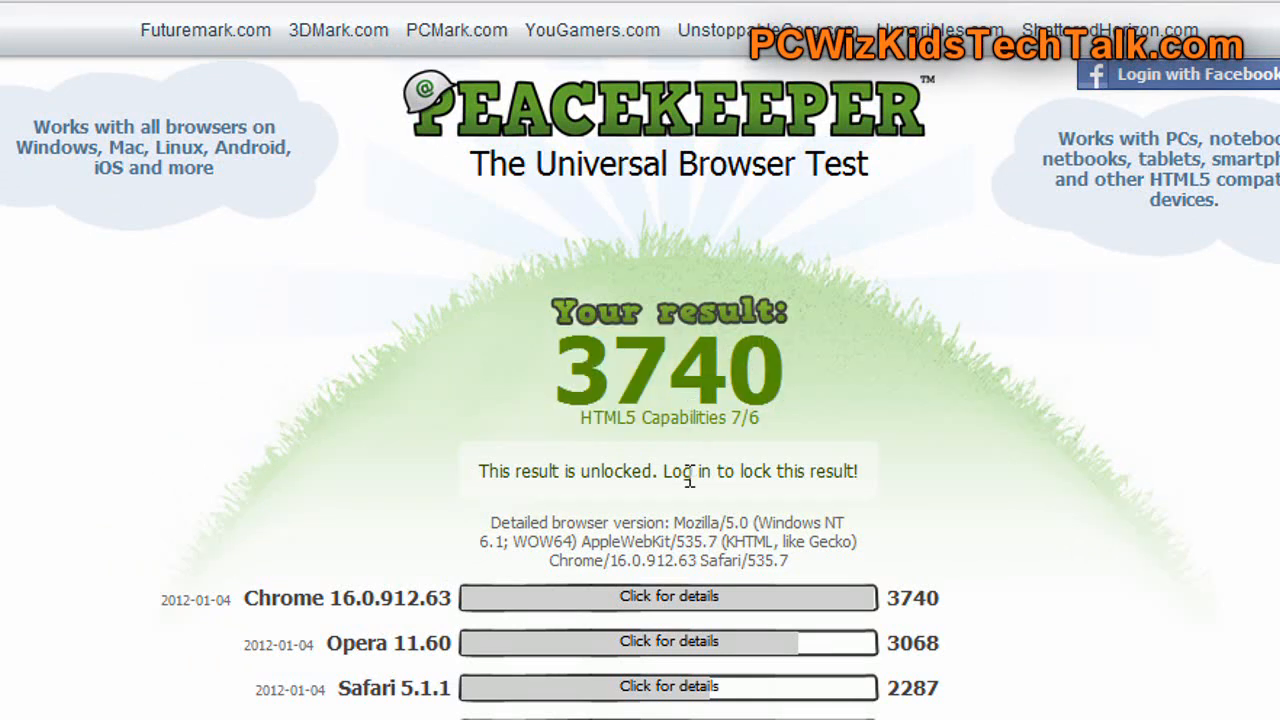
pyautogui.moveTo(628, 537)
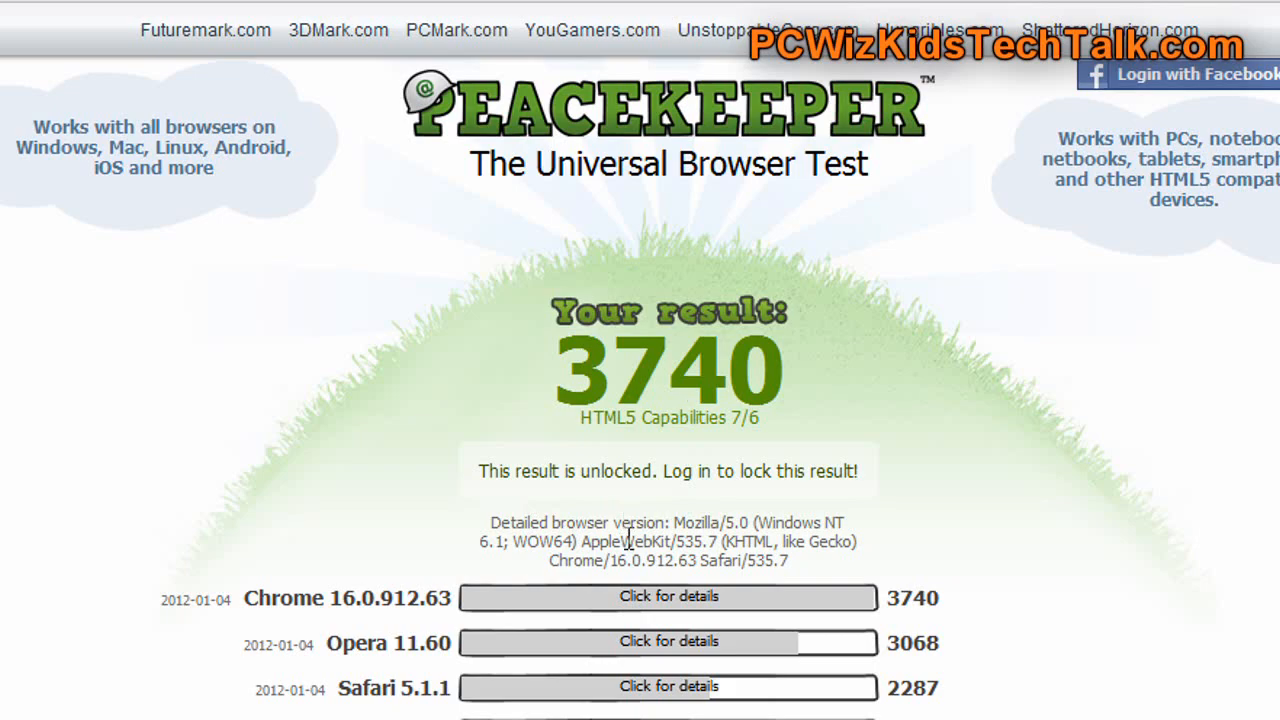
# Scroll Chrome's breakdown and highlight the 'Yes' result for videoCodecH264
pyautogui.scroll(-3)
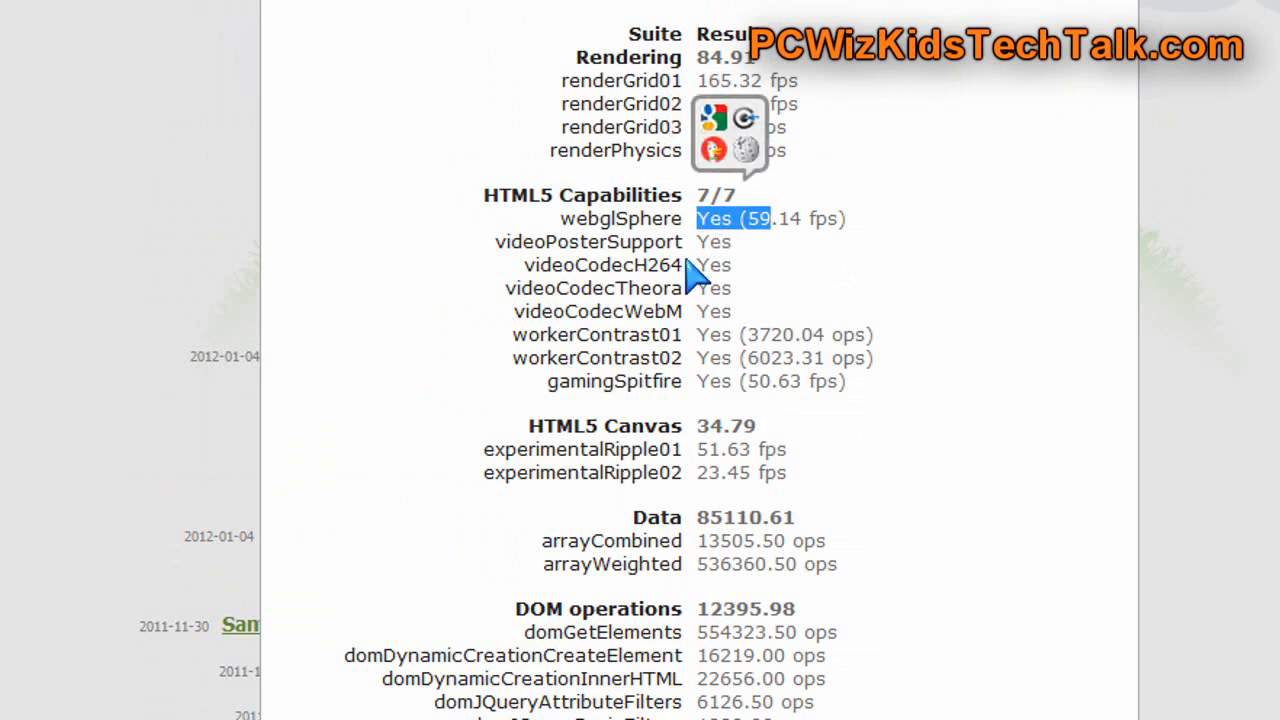
pyautogui.doubleClick(712, 265)
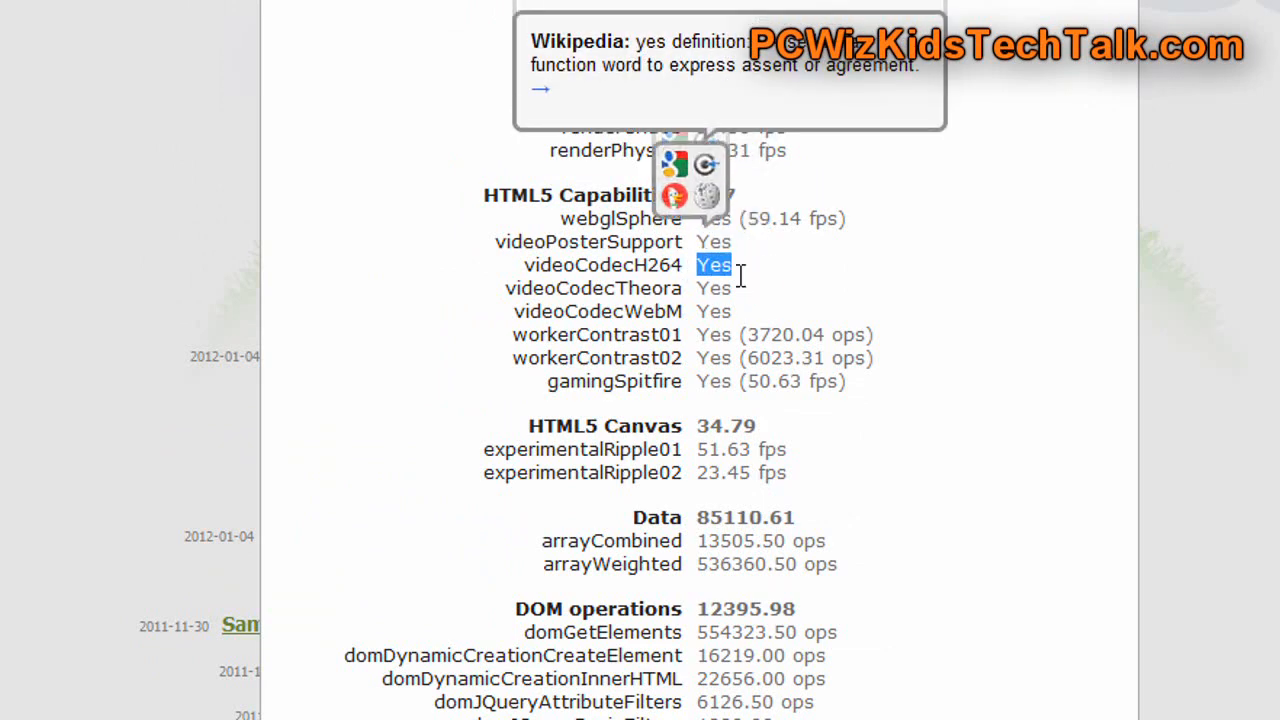
pyautogui.moveTo(705, 295)
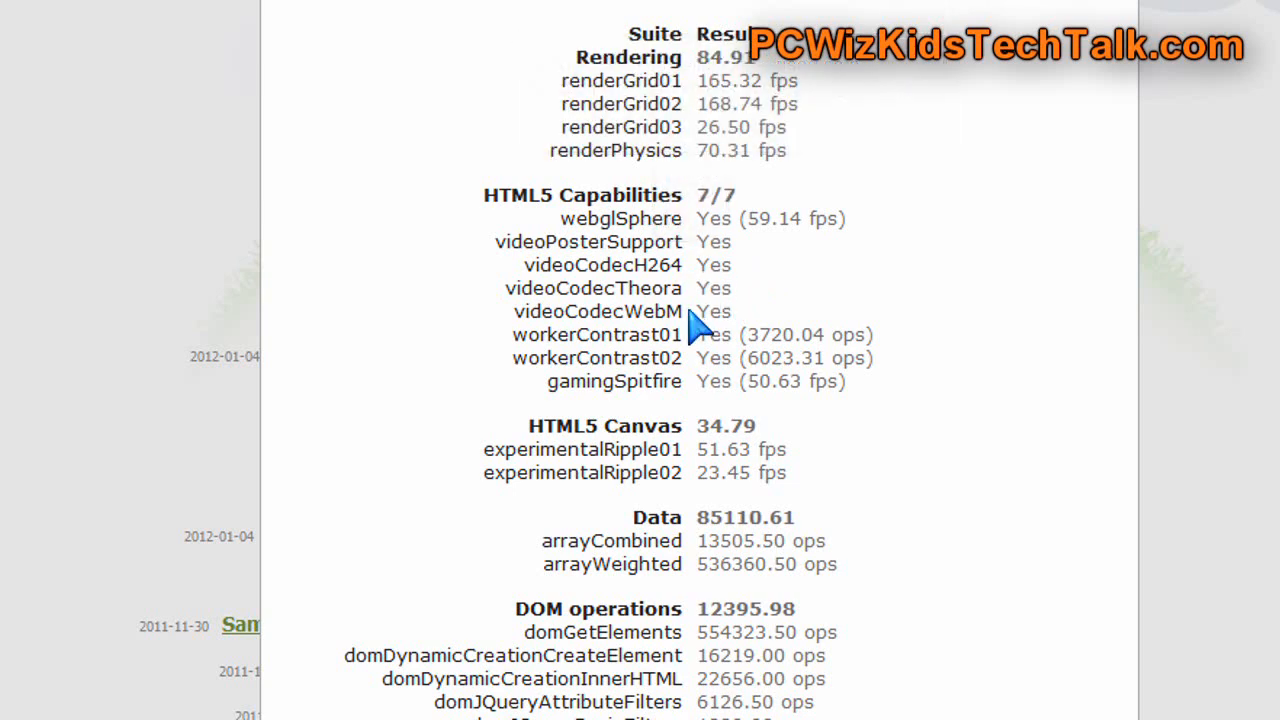
pyautogui.moveTo(702, 395)
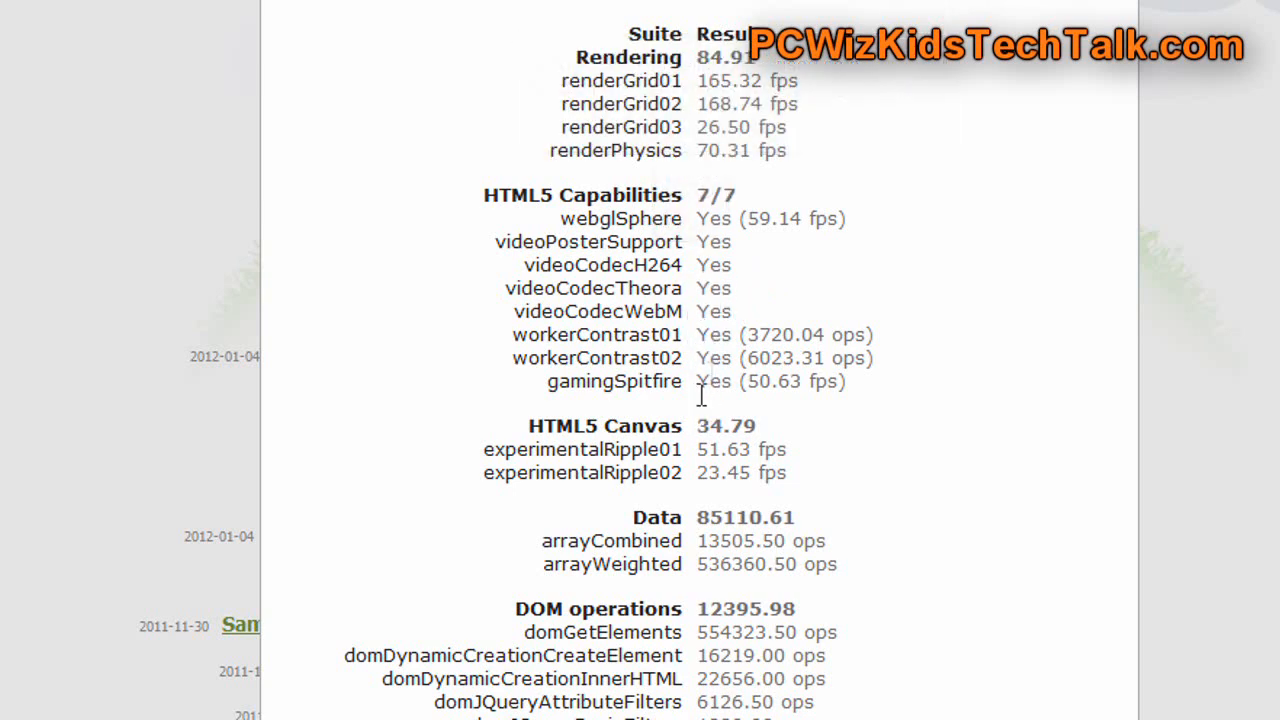
pyautogui.moveTo(705, 405)
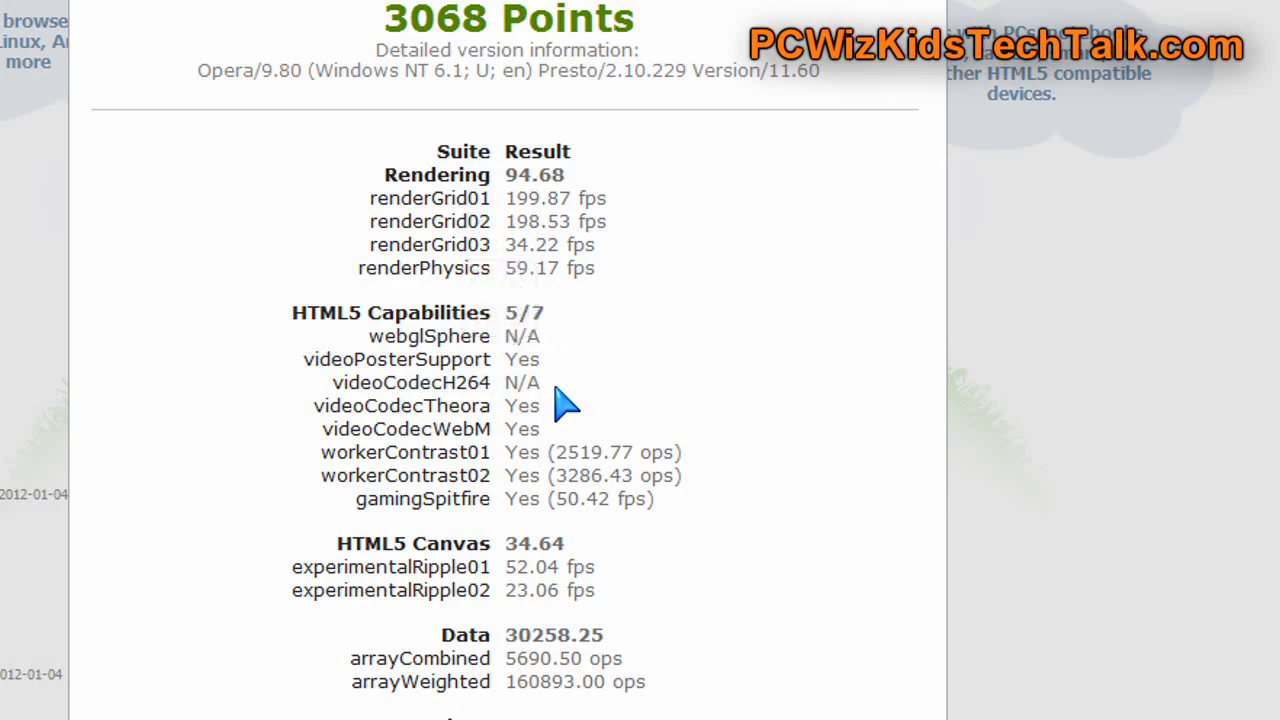
# Scroll through Opera 11.60's suite results: 3068 points, 5 of 7 HTML5 capabilities
pyautogui.scroll(-3)
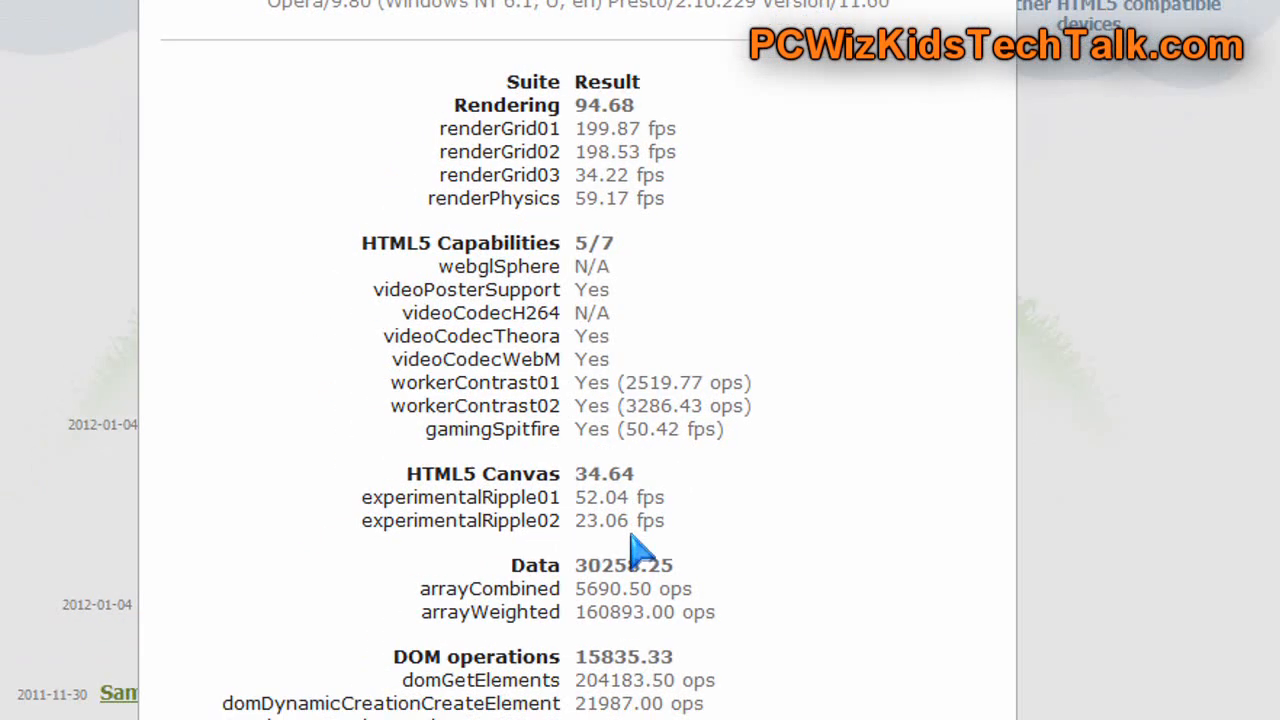
pyautogui.scroll(-3)
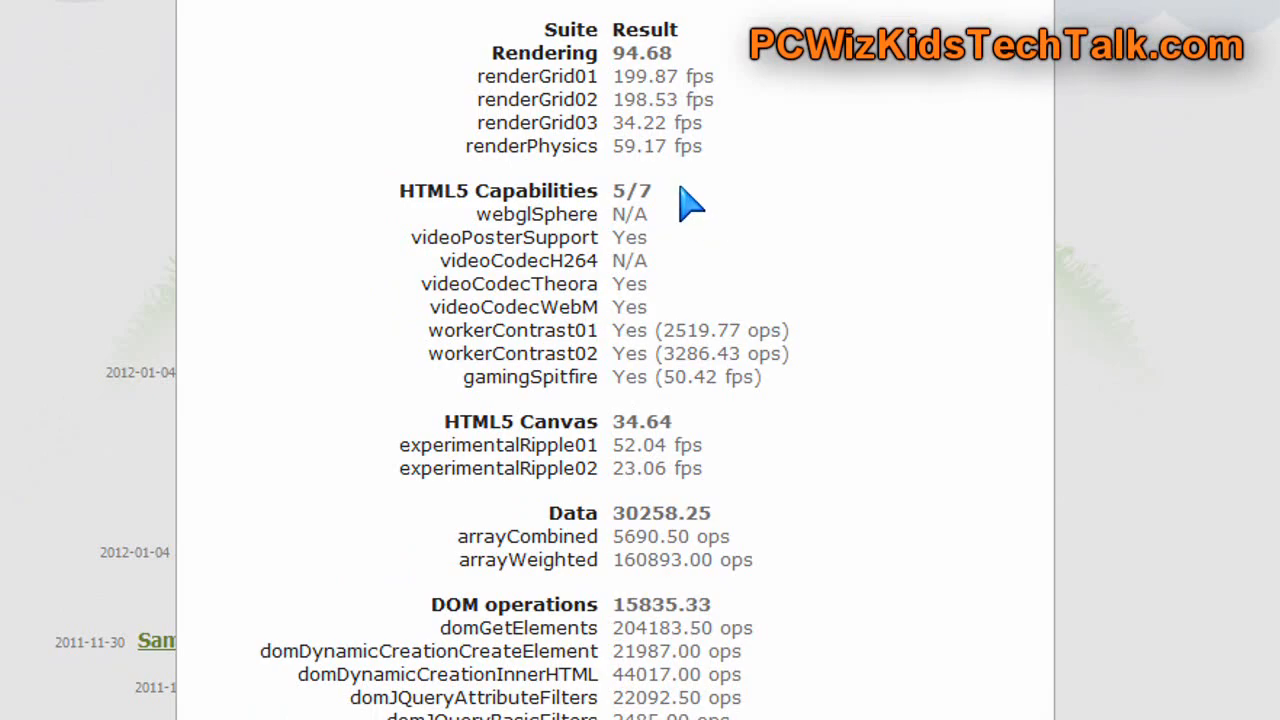
pyautogui.scroll(3)
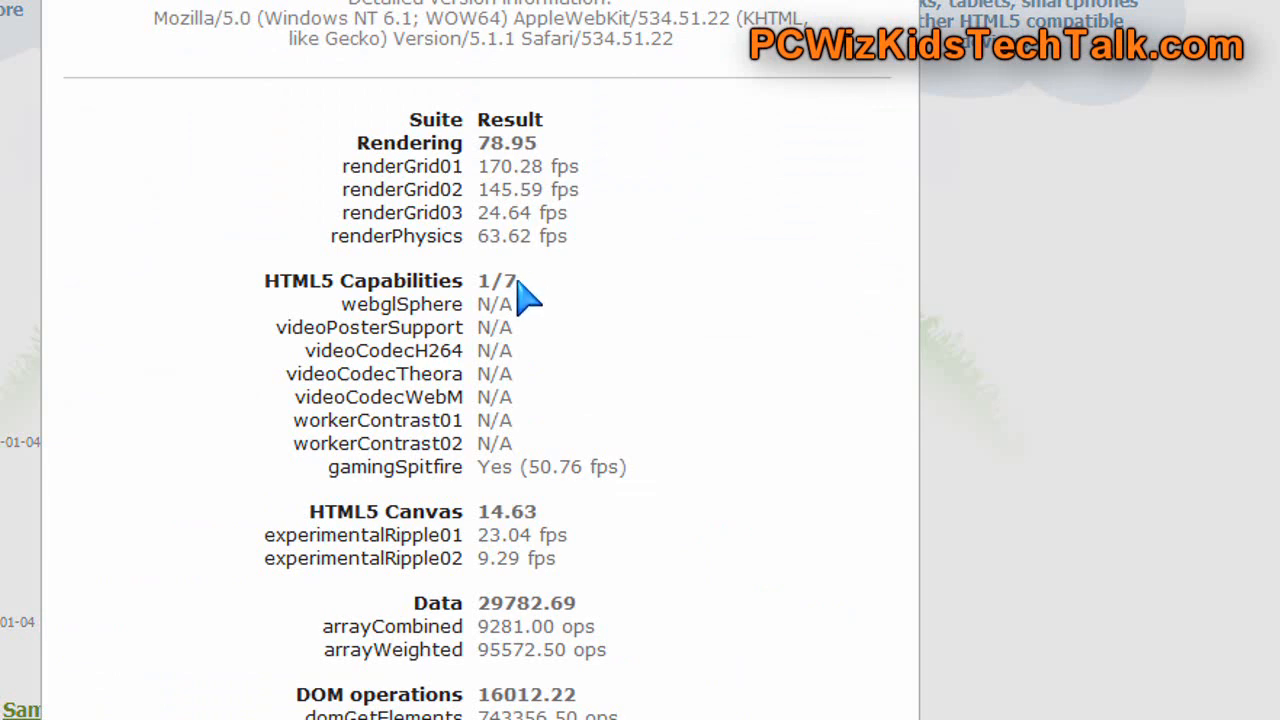
pyautogui.moveTo(600, 470)
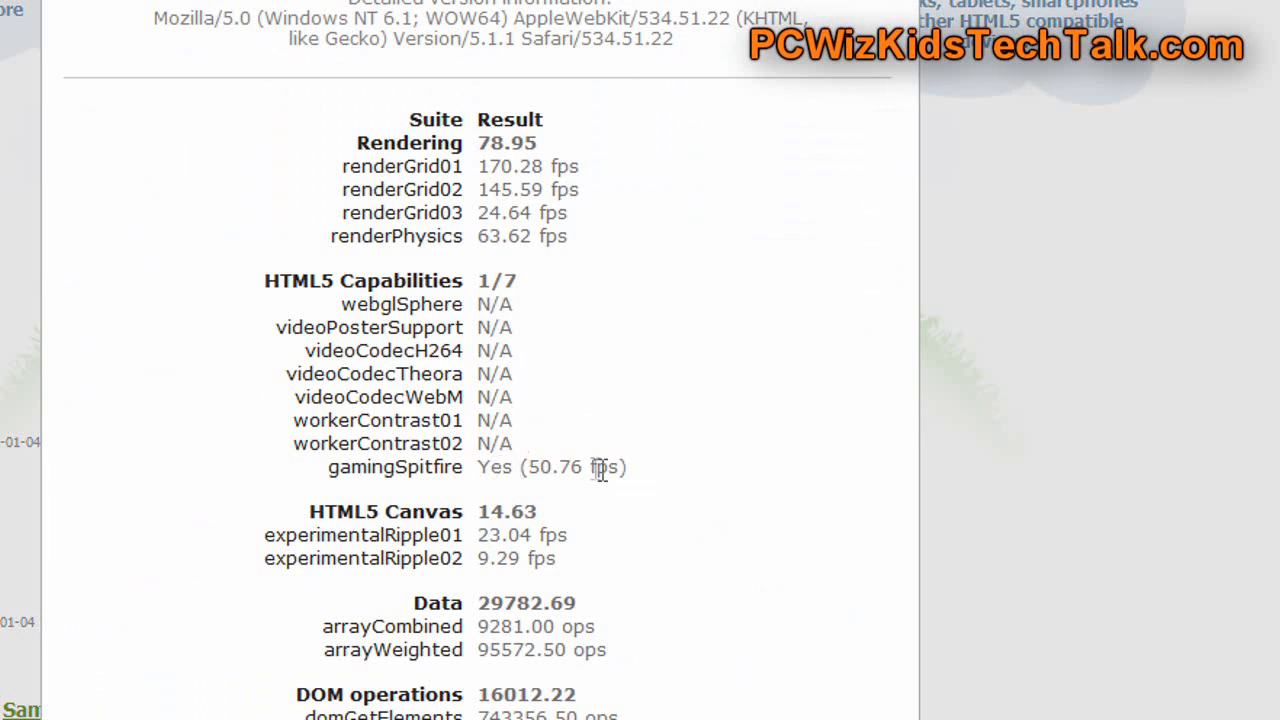
# Scroll Safari 5.1.1's results, where only gamingSpitfire passes of 7 capabilities
pyautogui.scroll(-3)
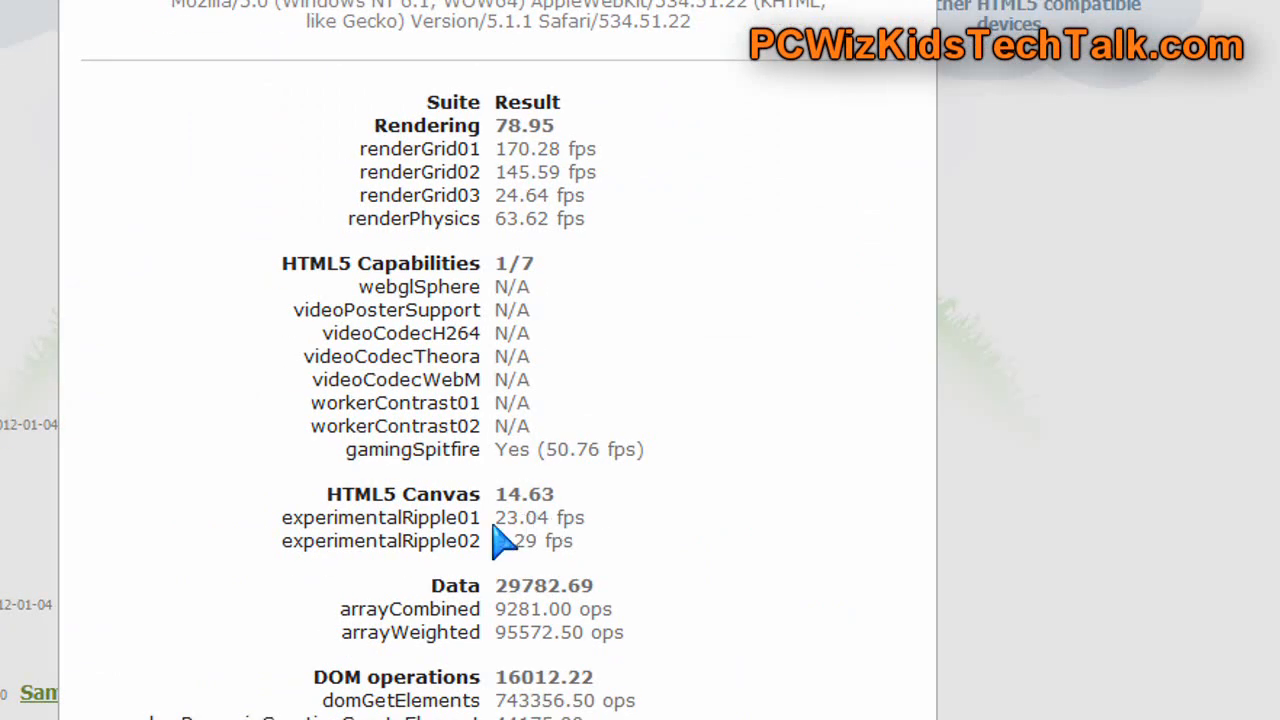
pyautogui.scroll(-3)
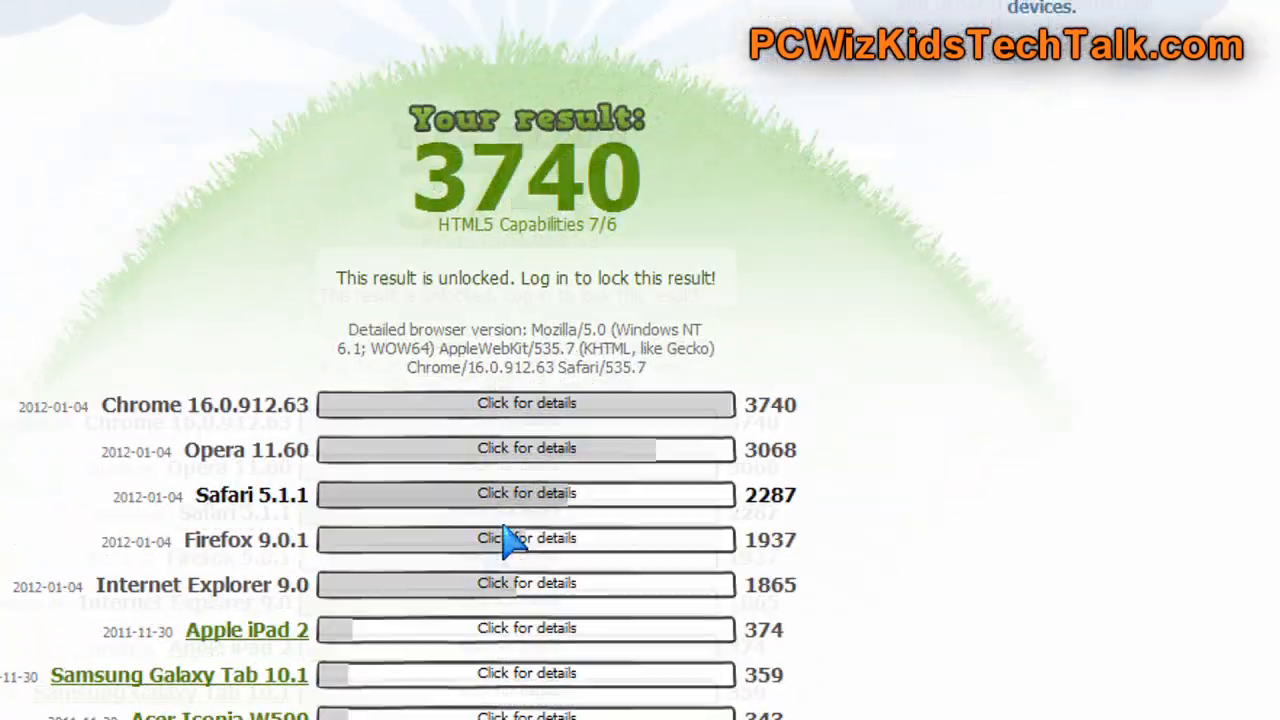
# Open Firefox 9.0.1's details and scroll its suite results showing 6 of 7 capabilities
pyautogui.click(526, 539)
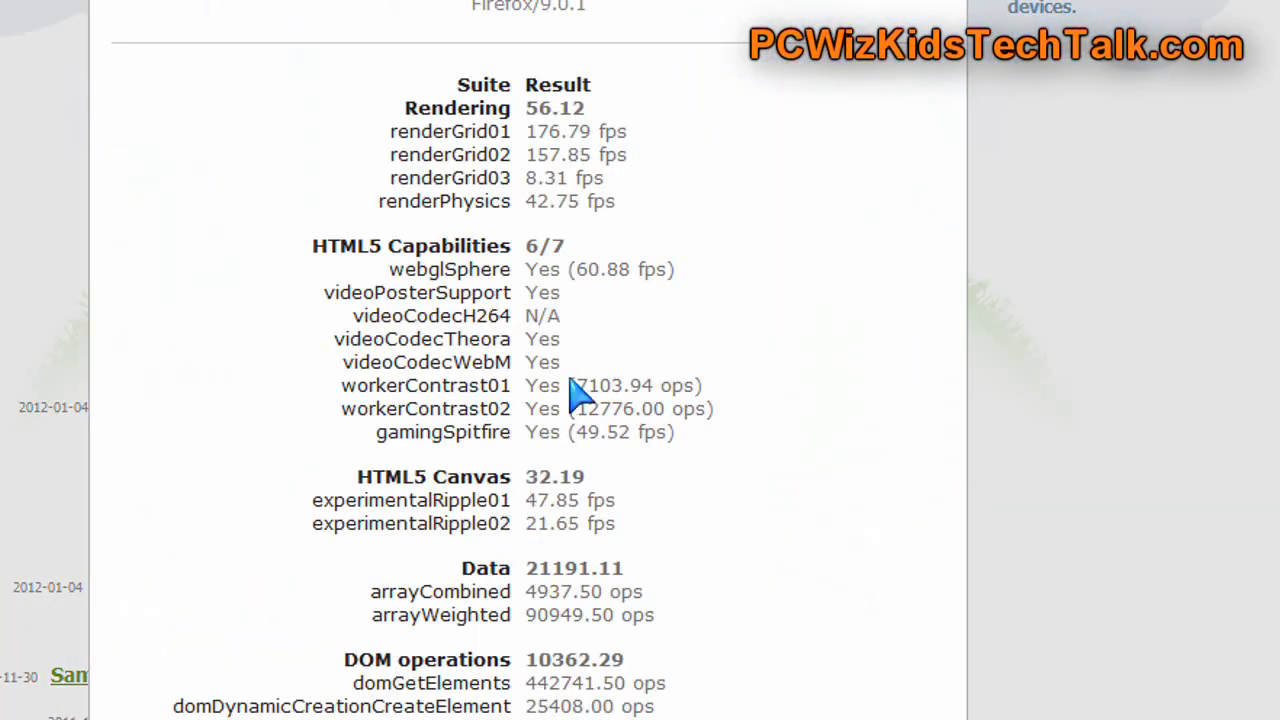
pyautogui.moveTo(580, 308)
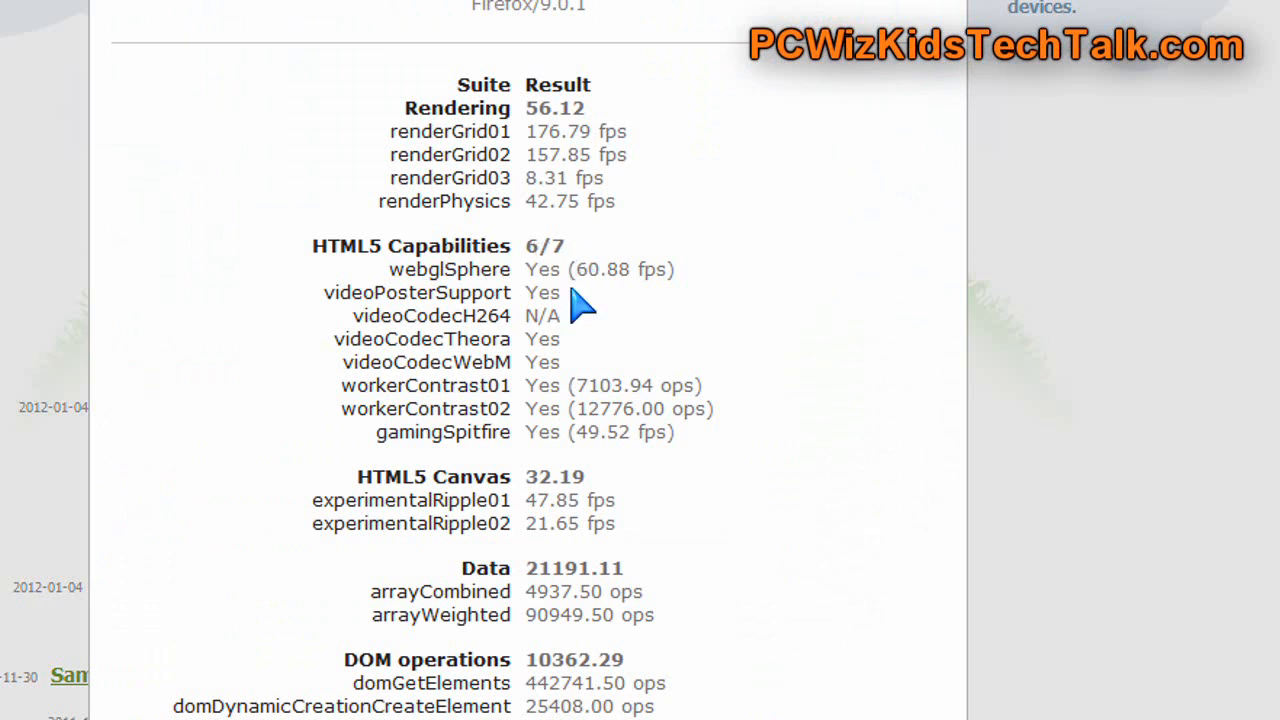
pyautogui.moveTo(568, 390)
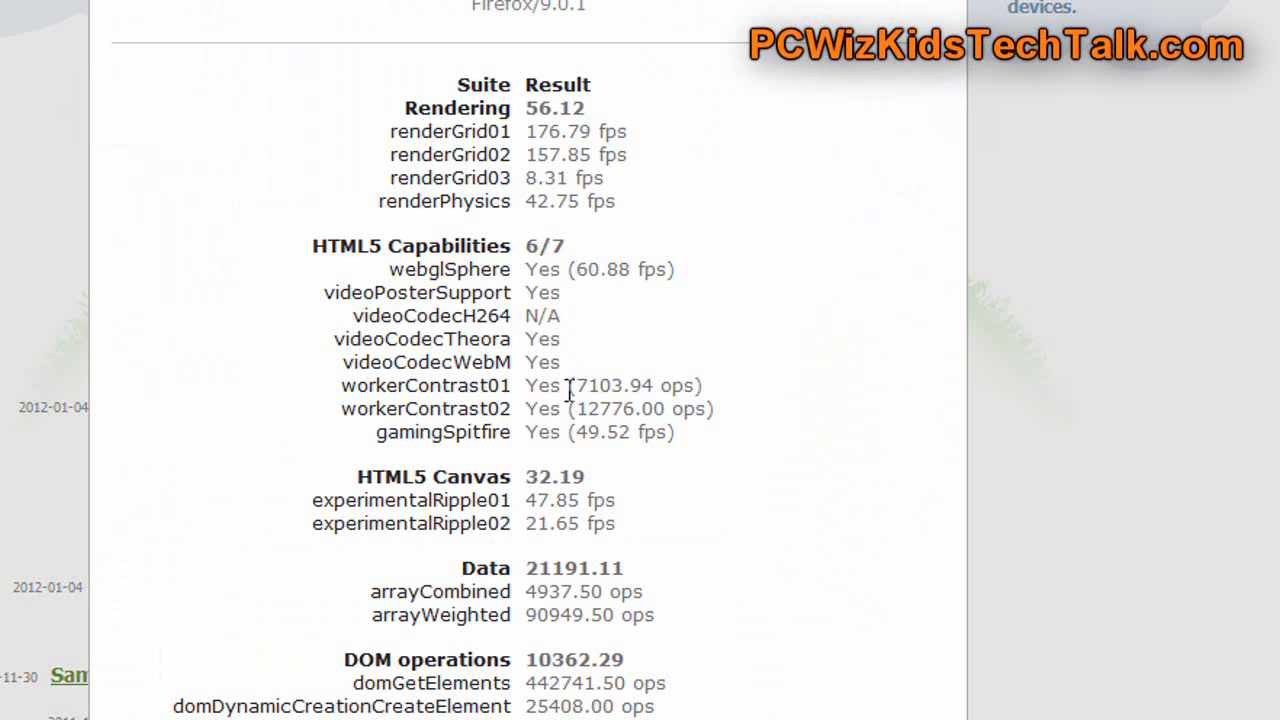
pyautogui.moveTo(563, 430)
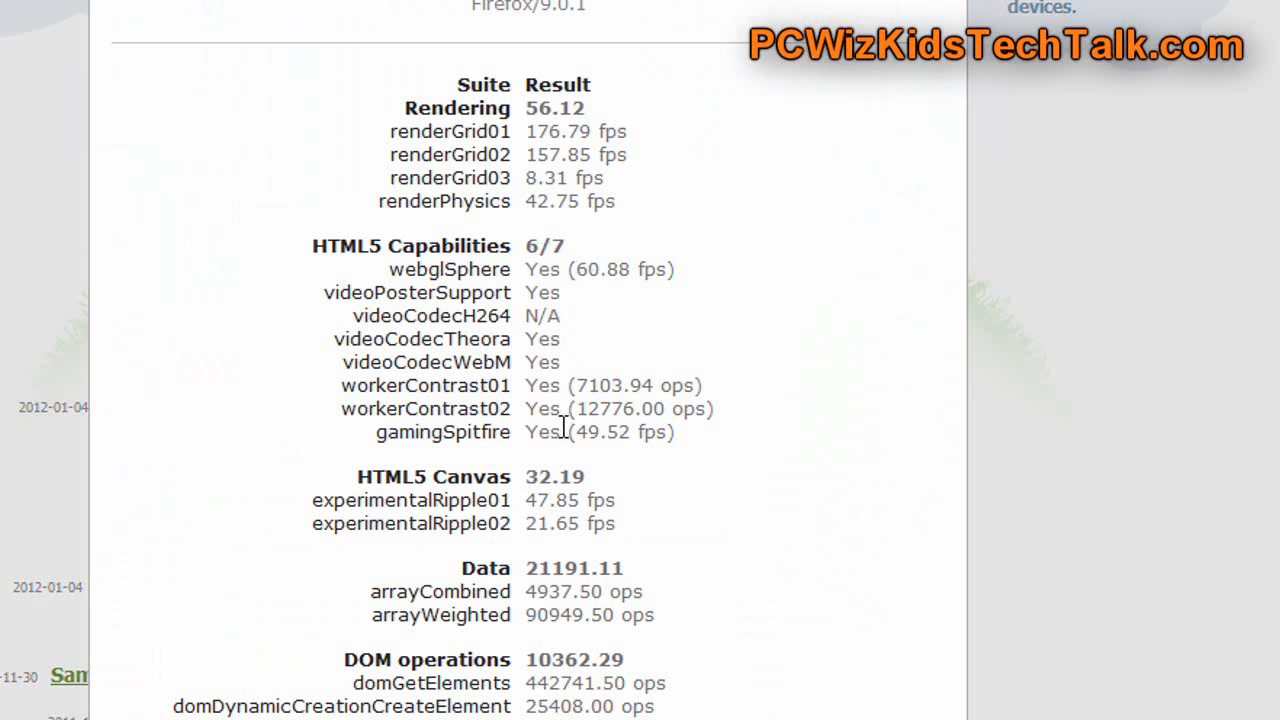
pyautogui.moveTo(567, 438)
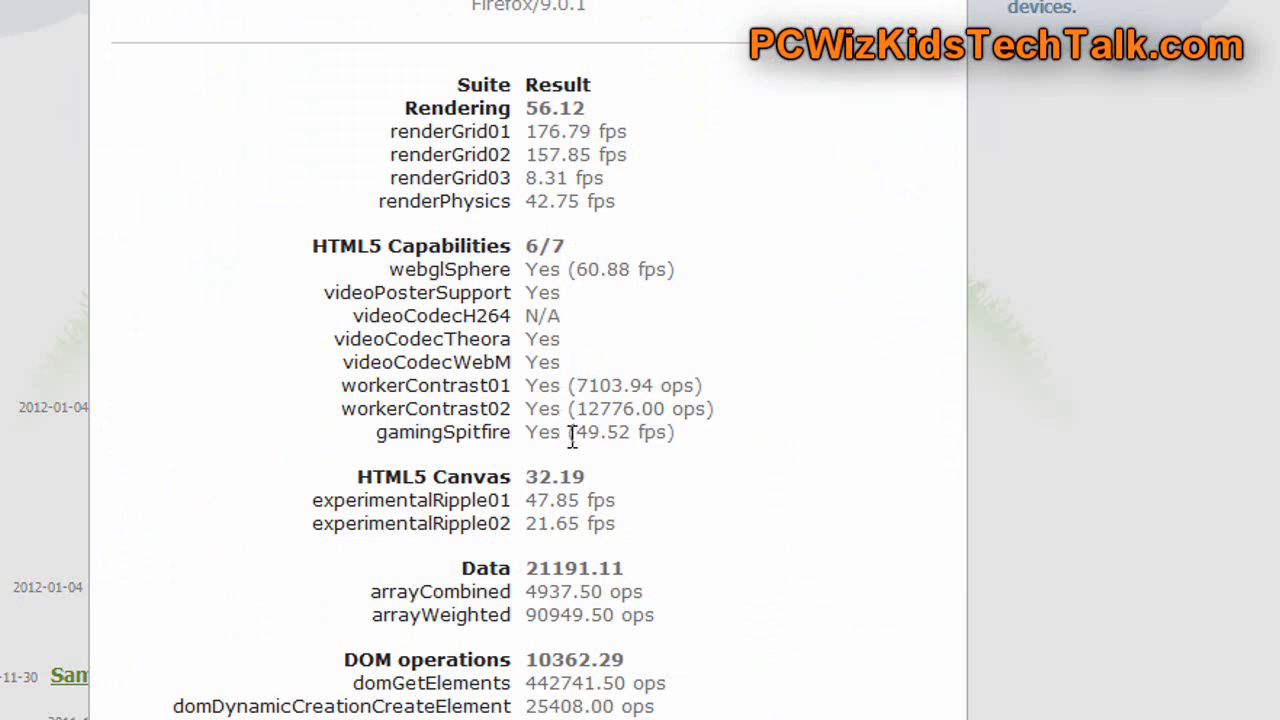
pyautogui.moveTo(573, 528)
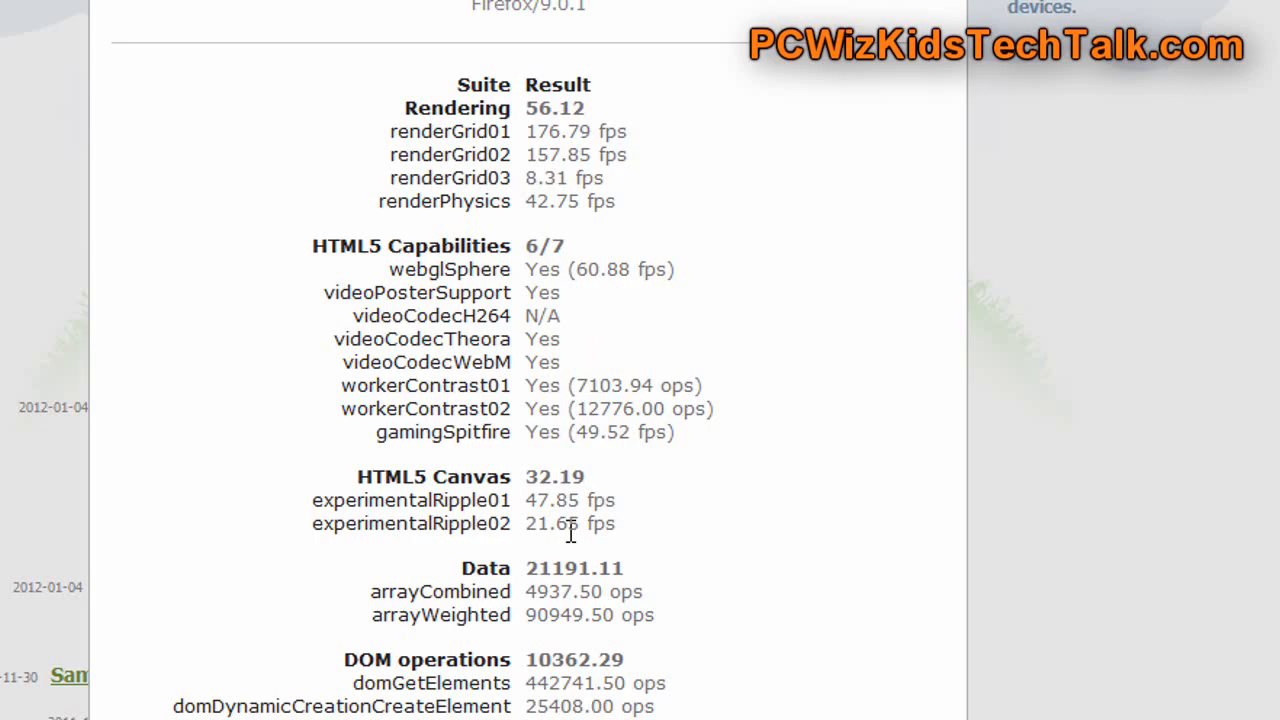
pyautogui.scroll(-3)
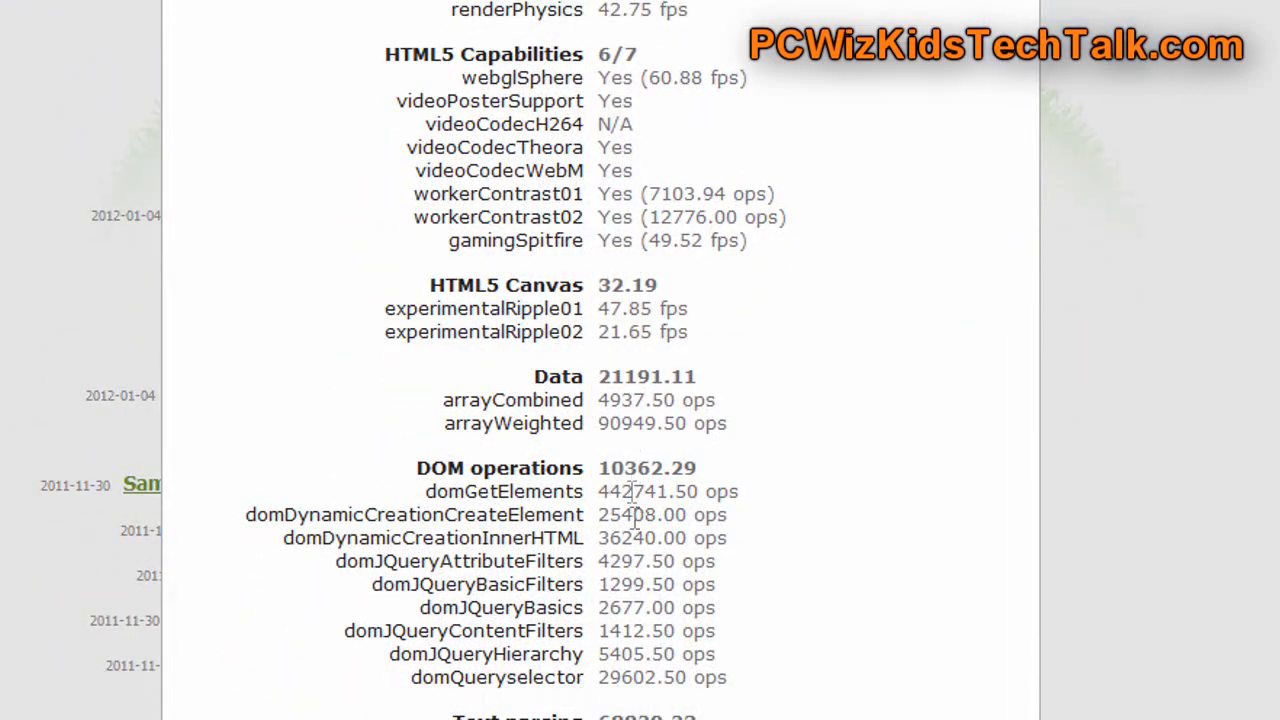
pyautogui.scroll(-3)
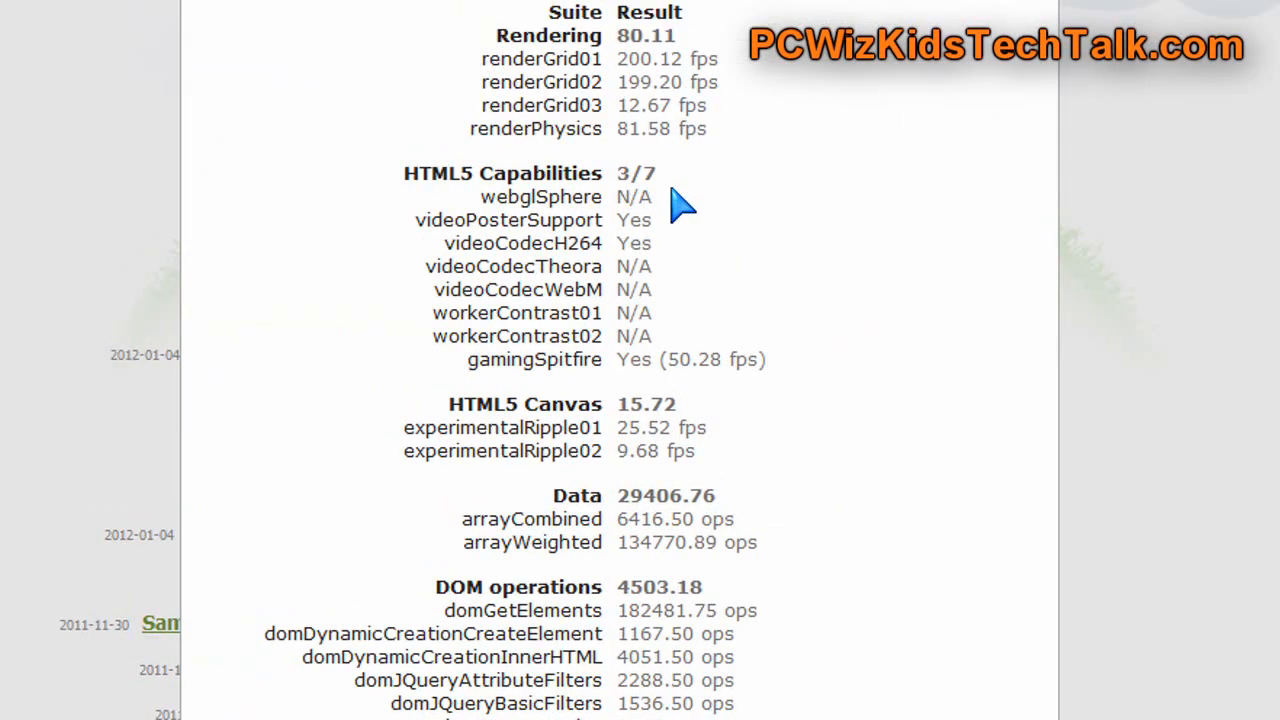
pyautogui.moveTo(630, 365)
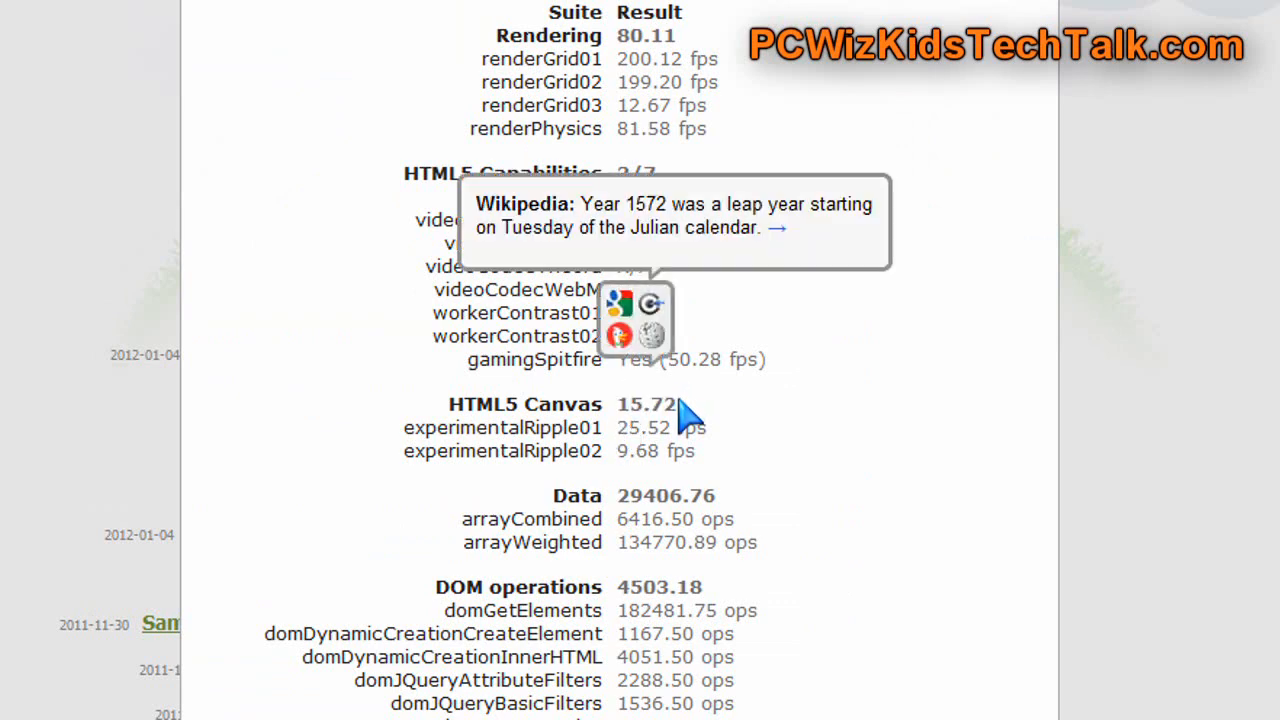
# Scroll Internet Explorer 9.0's results popup showing 3 of 7 HTML5 capabilities
pyautogui.scroll(-3)
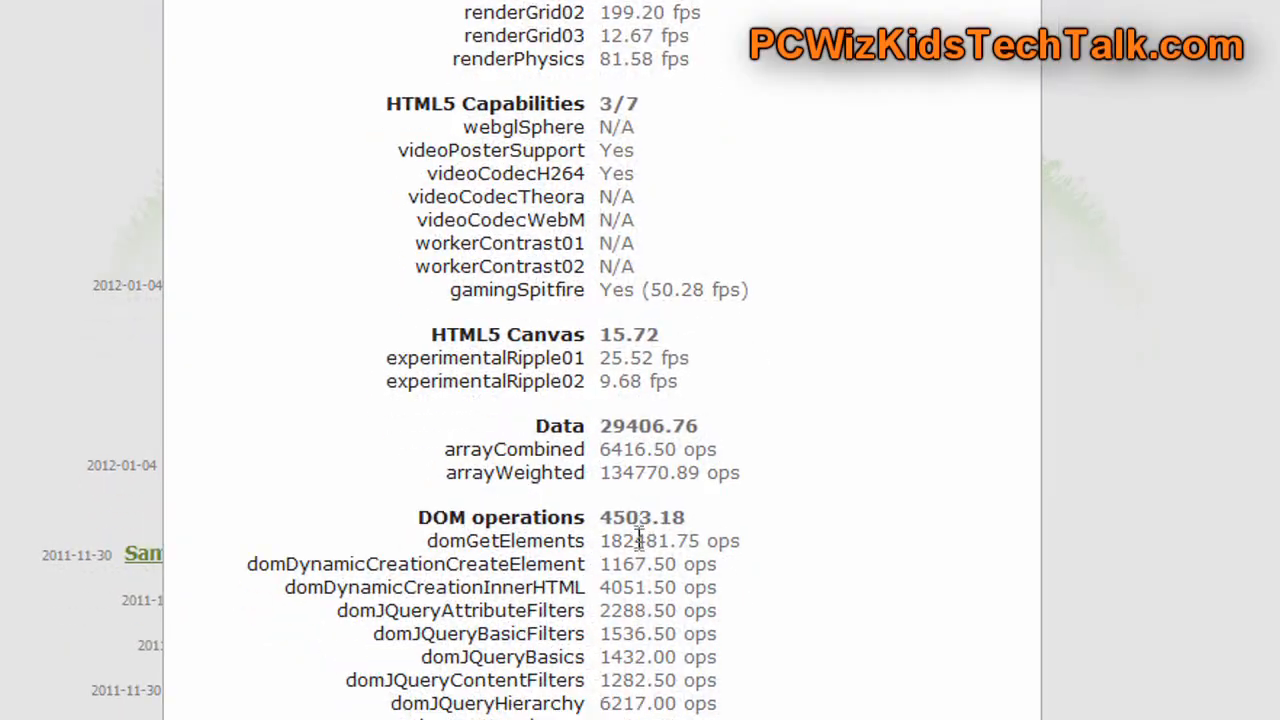
pyautogui.scroll(-3)
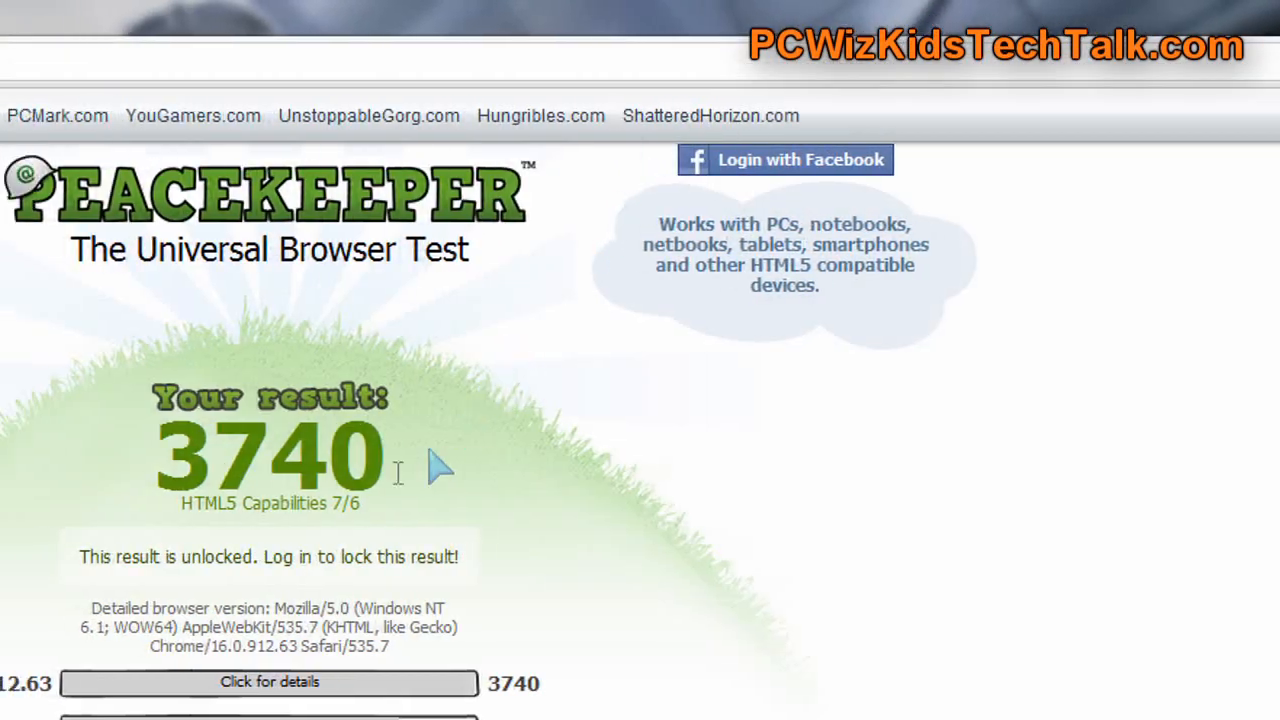
# Scroll the full results list from Chrome 16 at 3740 down to LG Optimus 7 E900
pyautogui.scroll(-3)
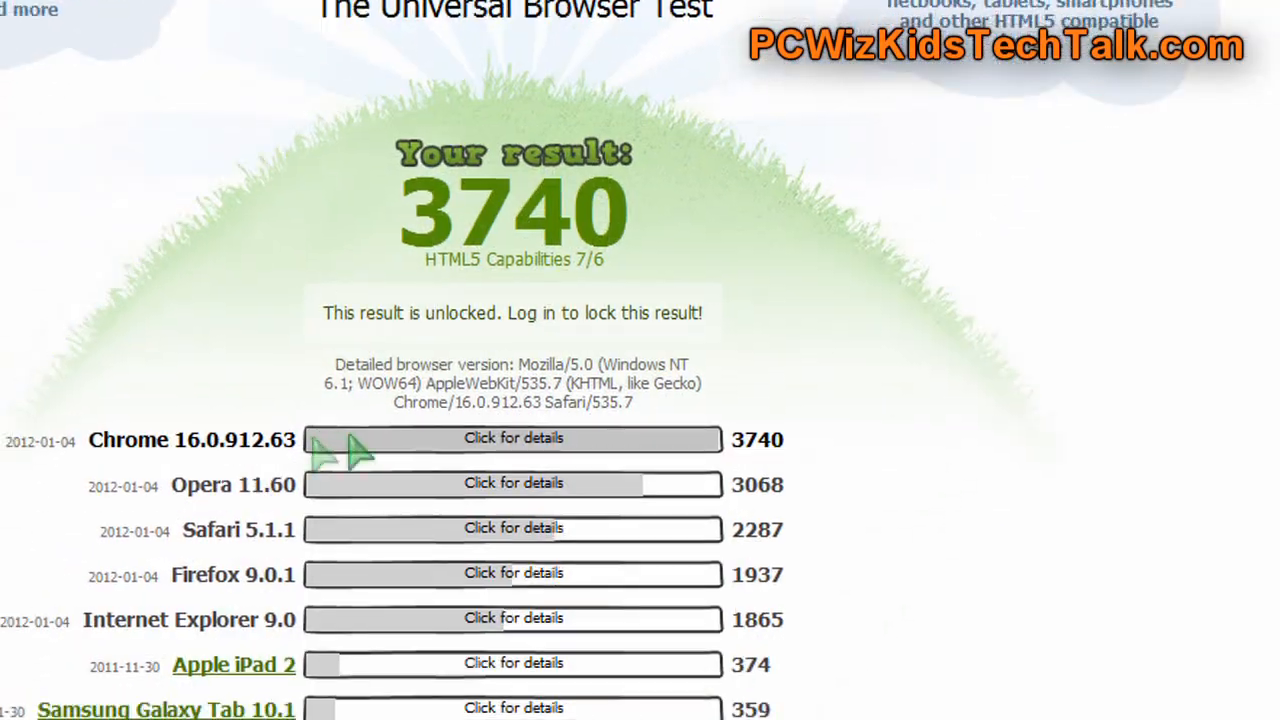
pyautogui.moveTo(547, 450)
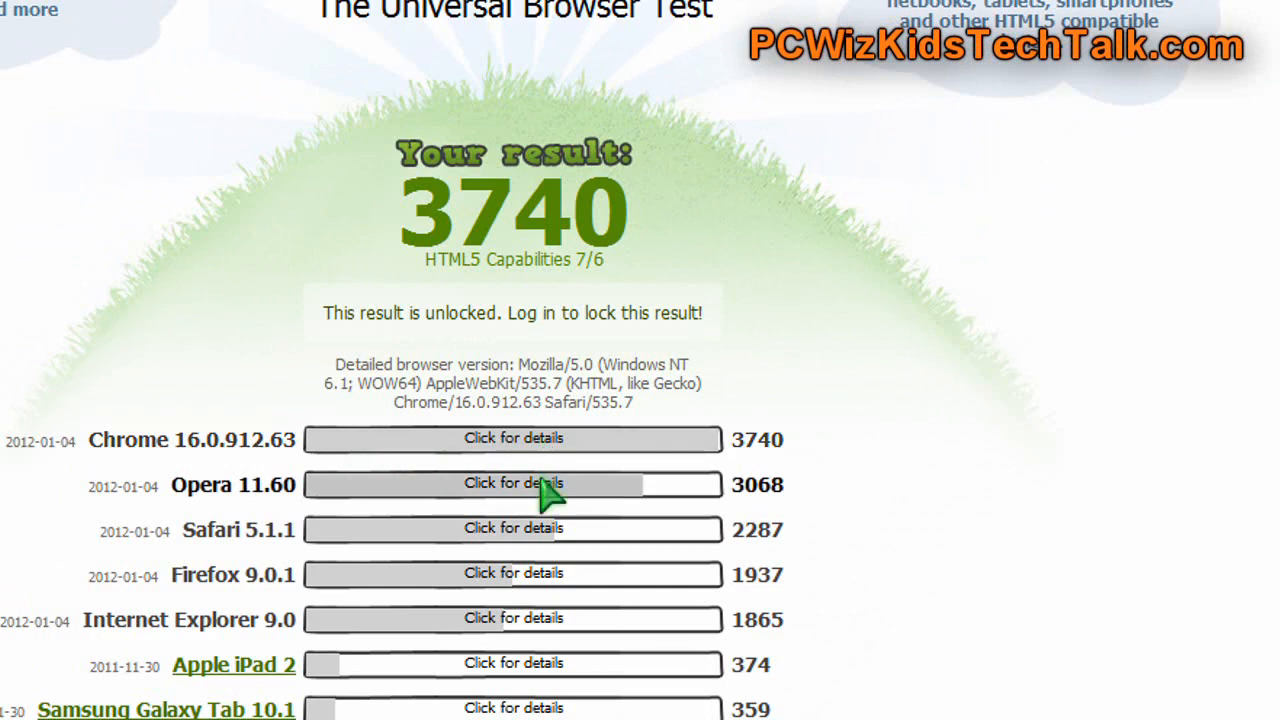
pyautogui.moveTo(537, 553)
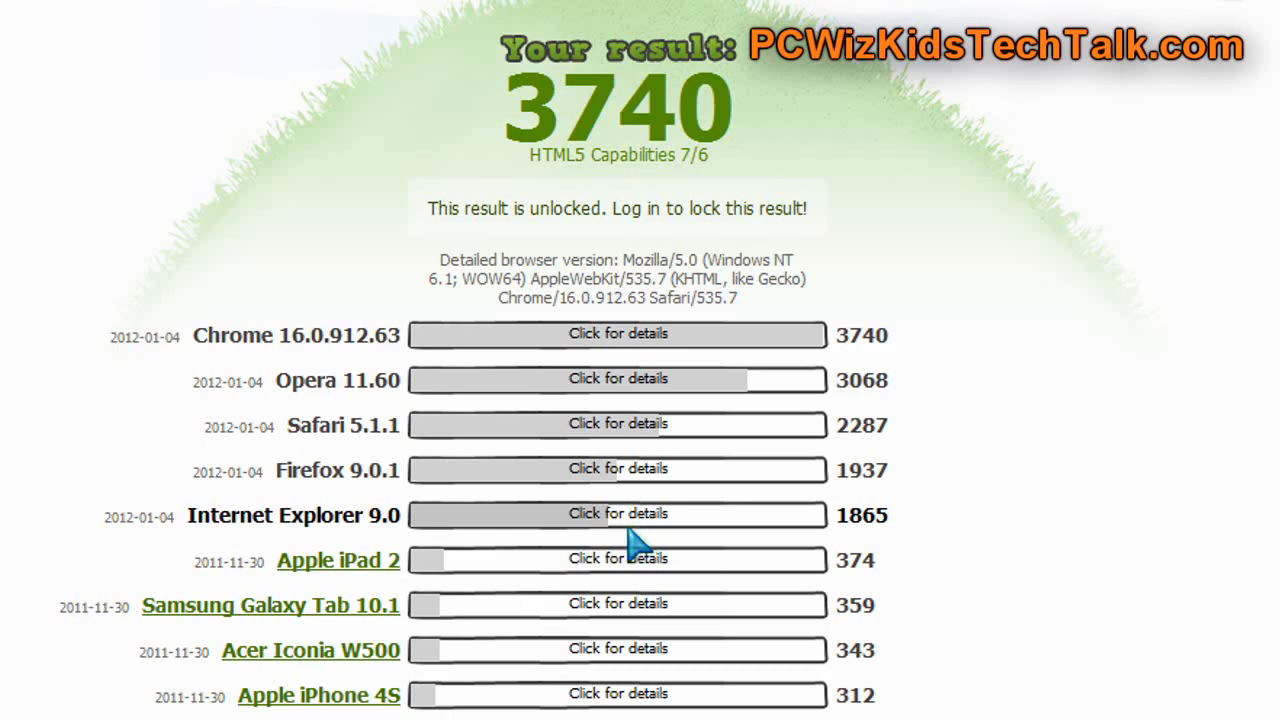
pyautogui.scroll(-3)
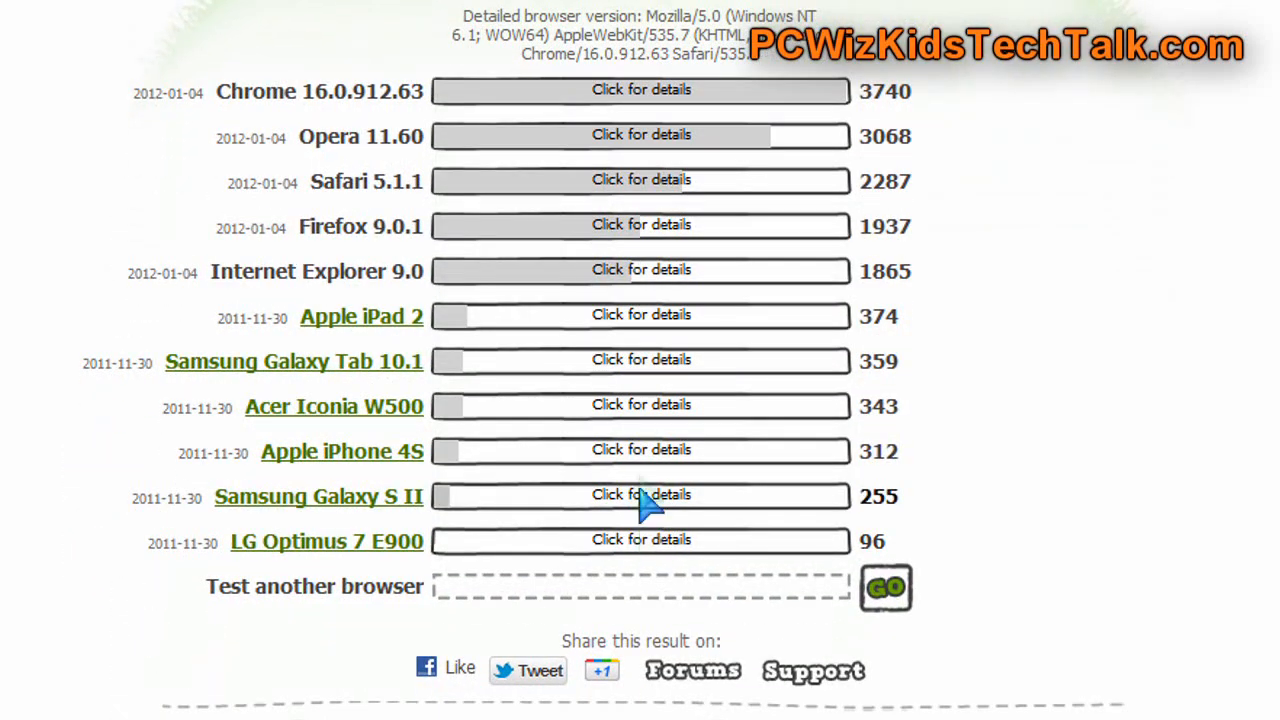
pyautogui.moveTo(650, 320)
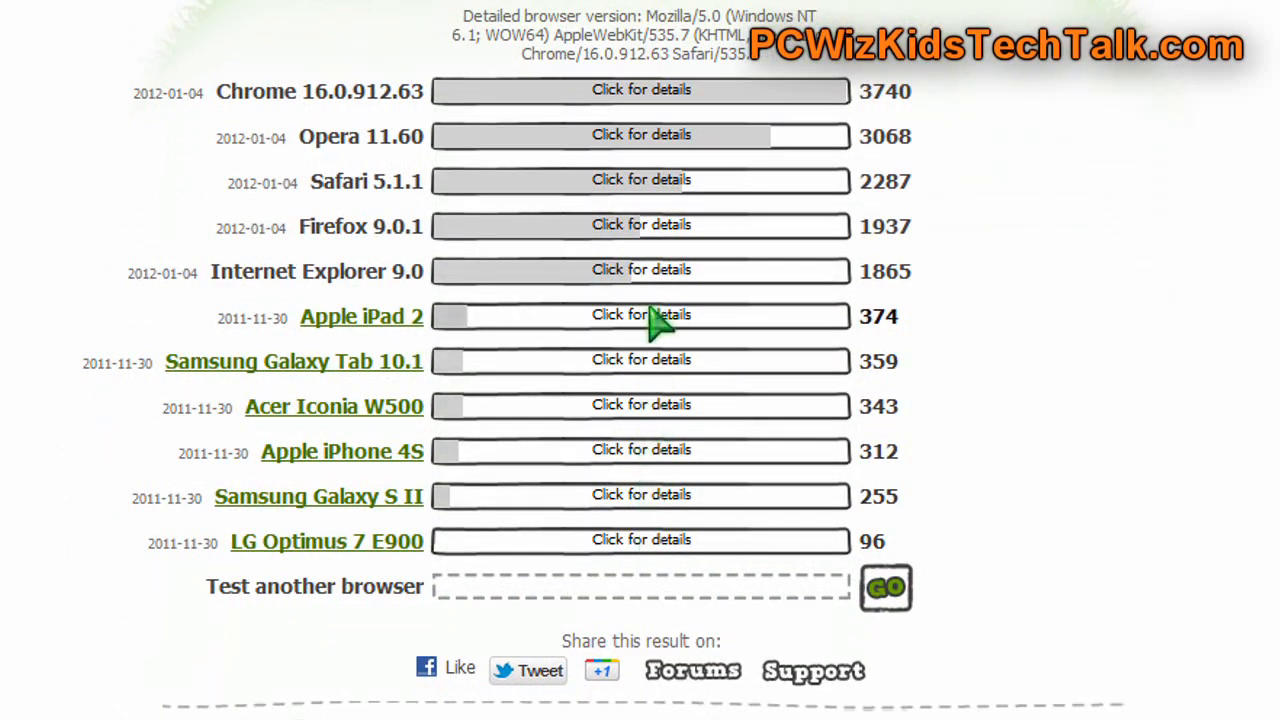